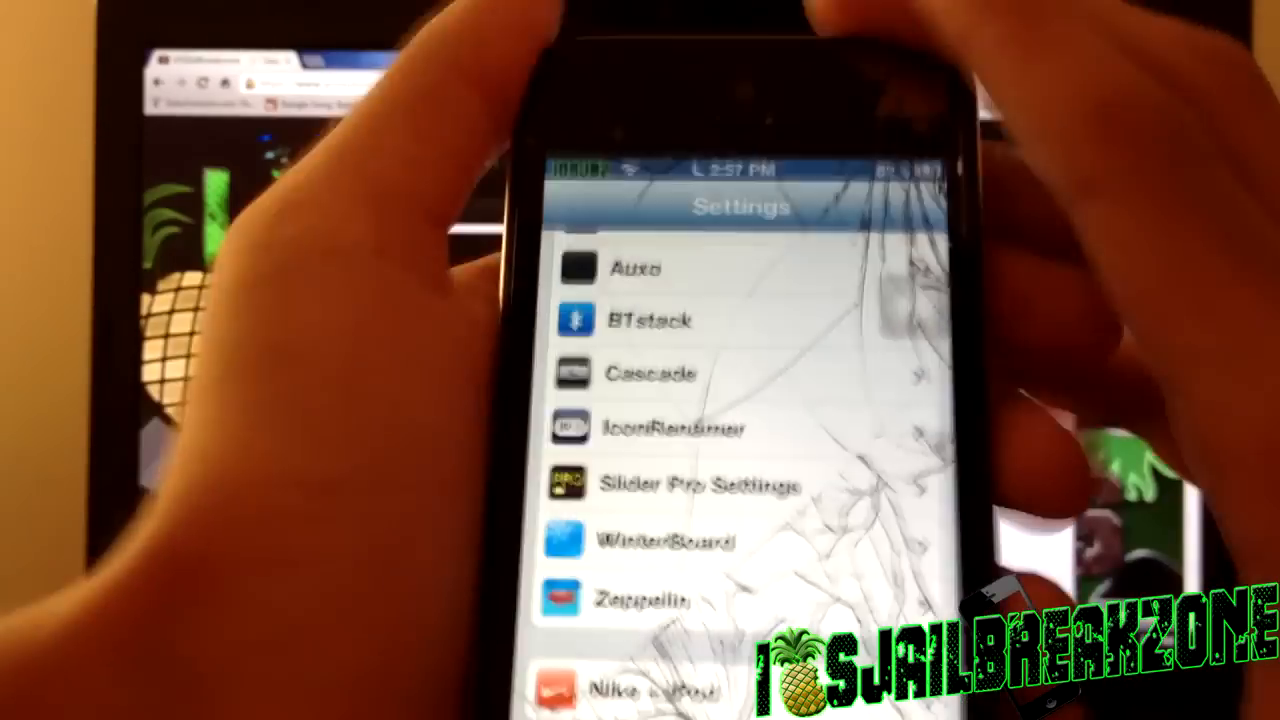
- Open Photoshop's New document dialog from the File menu
{"action": "left_click", "coordinate": [642, 595]}
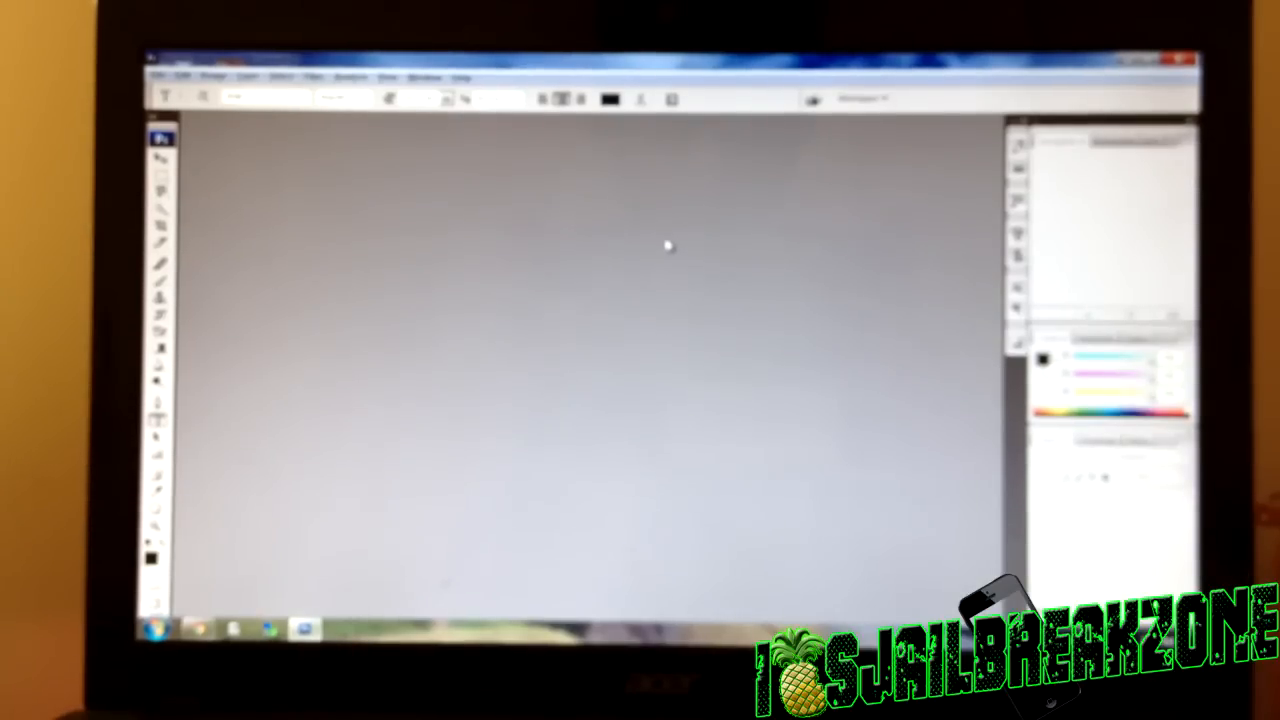
{"action": "mouse_move", "coordinate": [658, 170]}
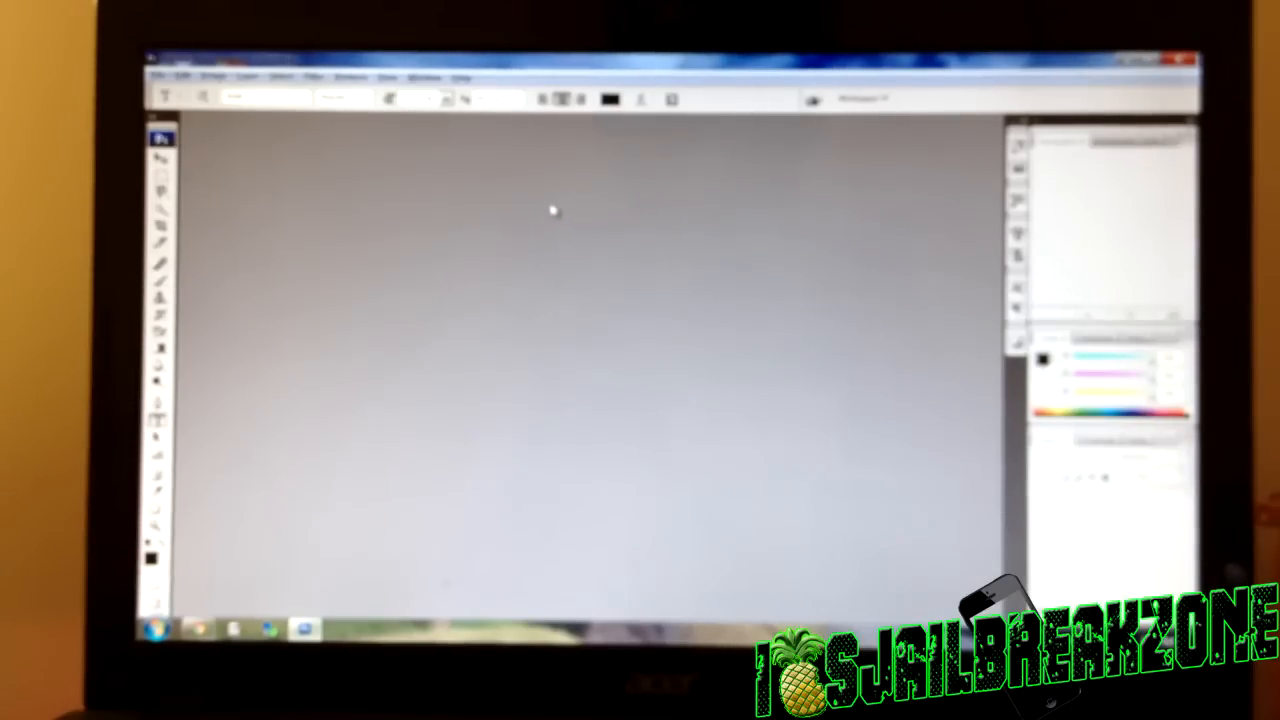
{"action": "mouse_move", "coordinate": [478, 148]}
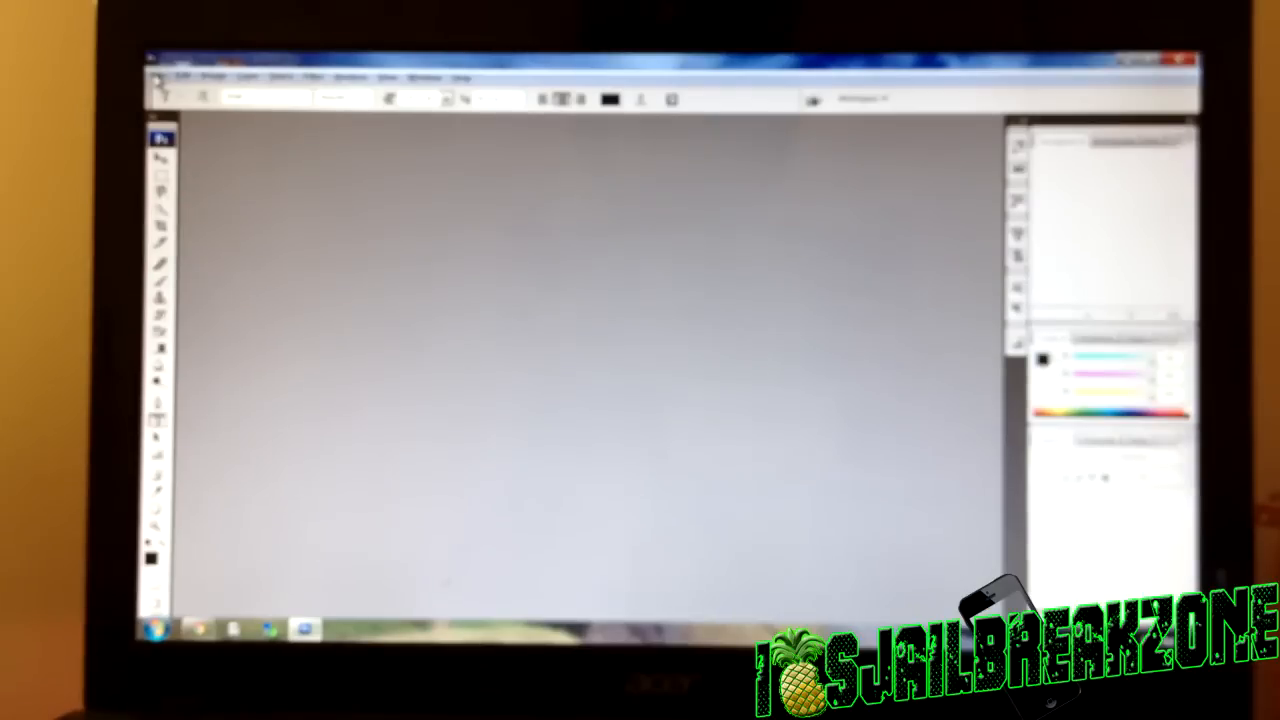
{"action": "left_click", "coordinate": [180, 77]}
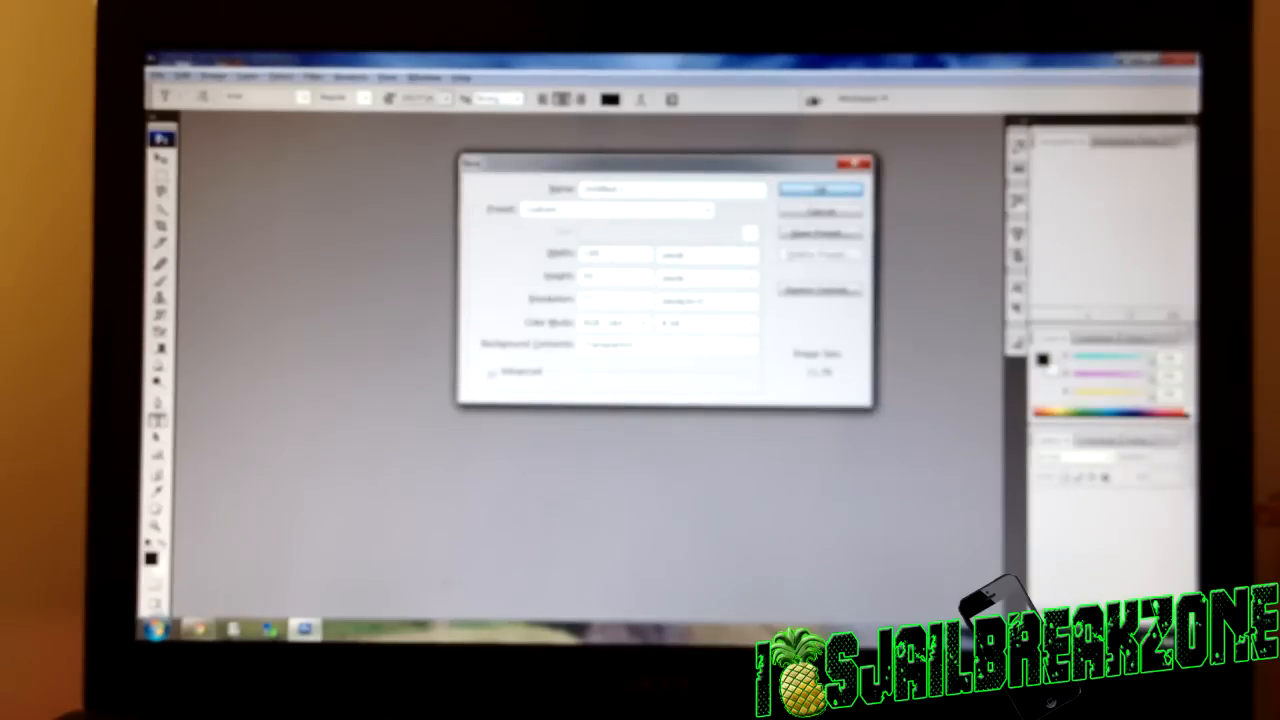
- Create the canvas, open the Subscribe button image, and save it in PNG format
{"action": "left_click", "coordinate": [820, 190]}
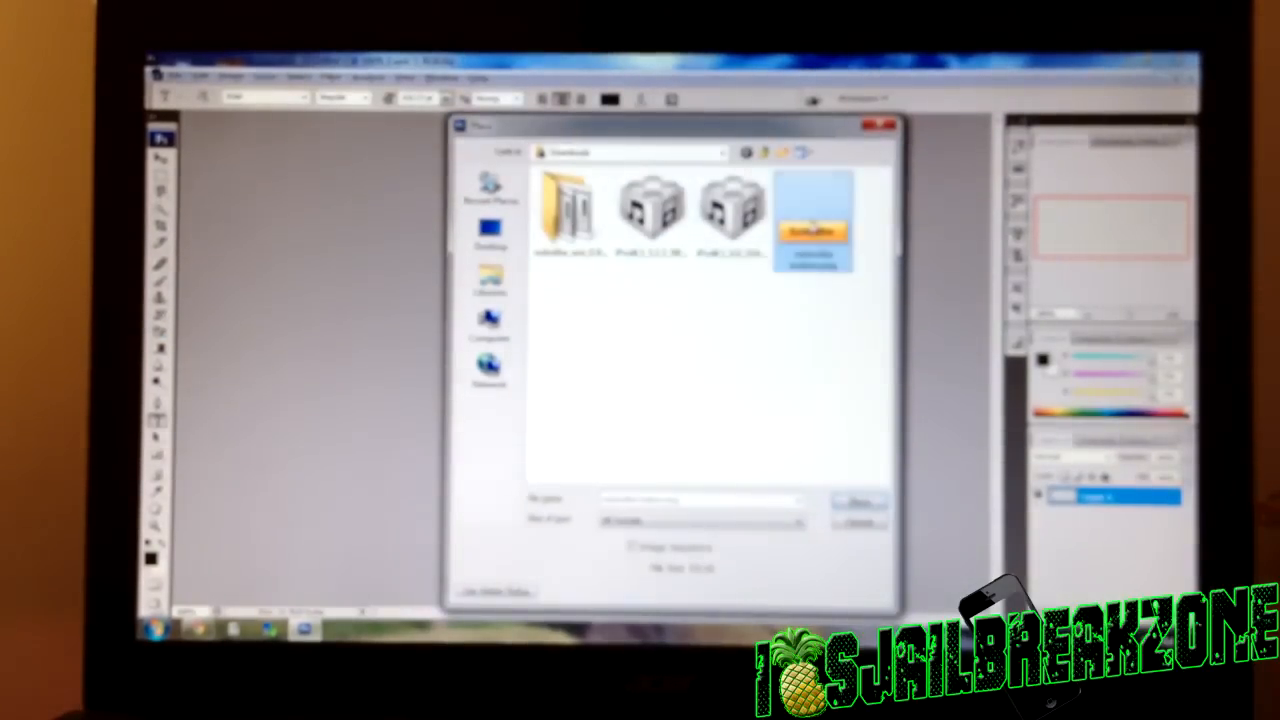
{"action": "left_click", "coordinate": [857, 502]}
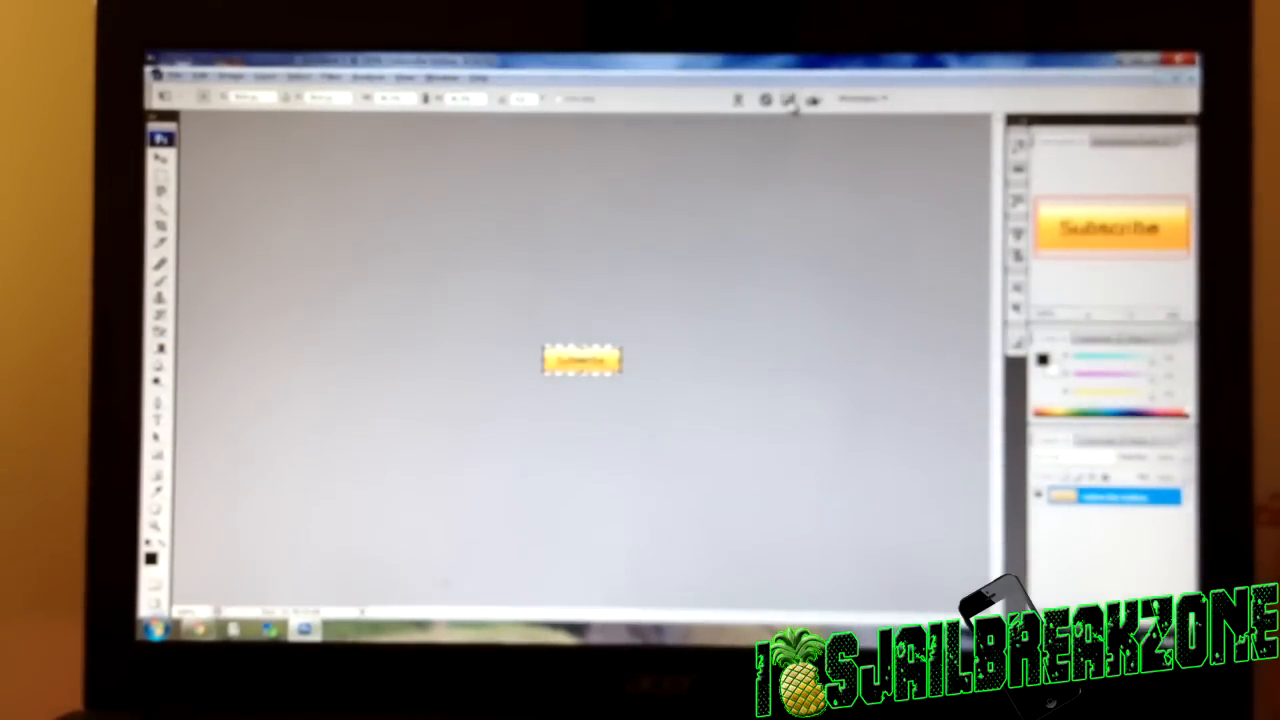
{"action": "left_click", "coordinate": [176, 77]}
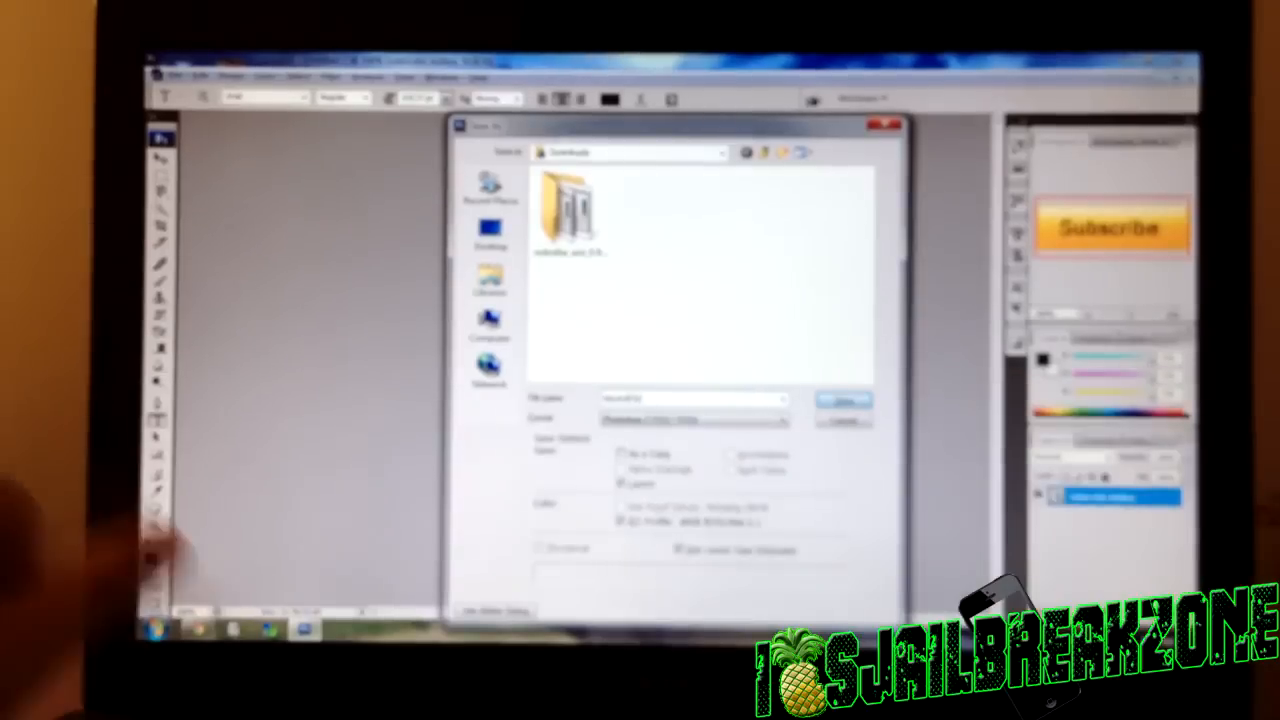
{"action": "left_click", "coordinate": [786, 419]}
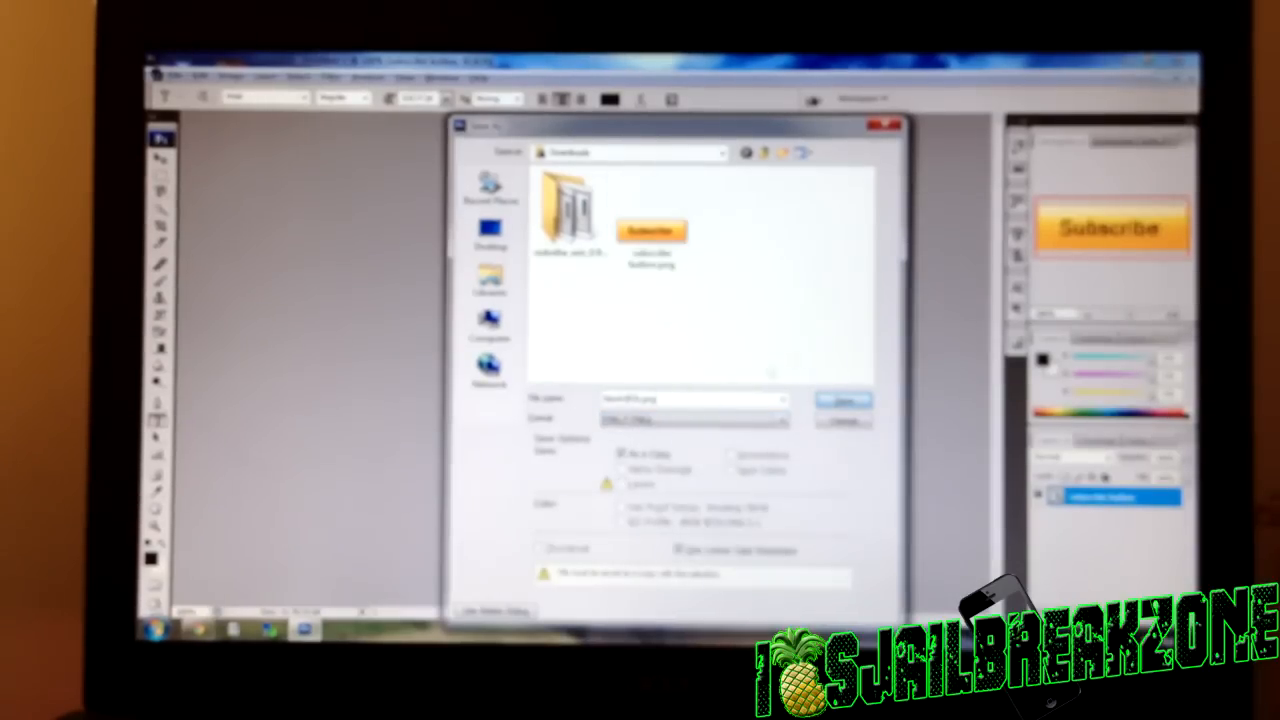
{"action": "left_click", "coordinate": [841, 401]}
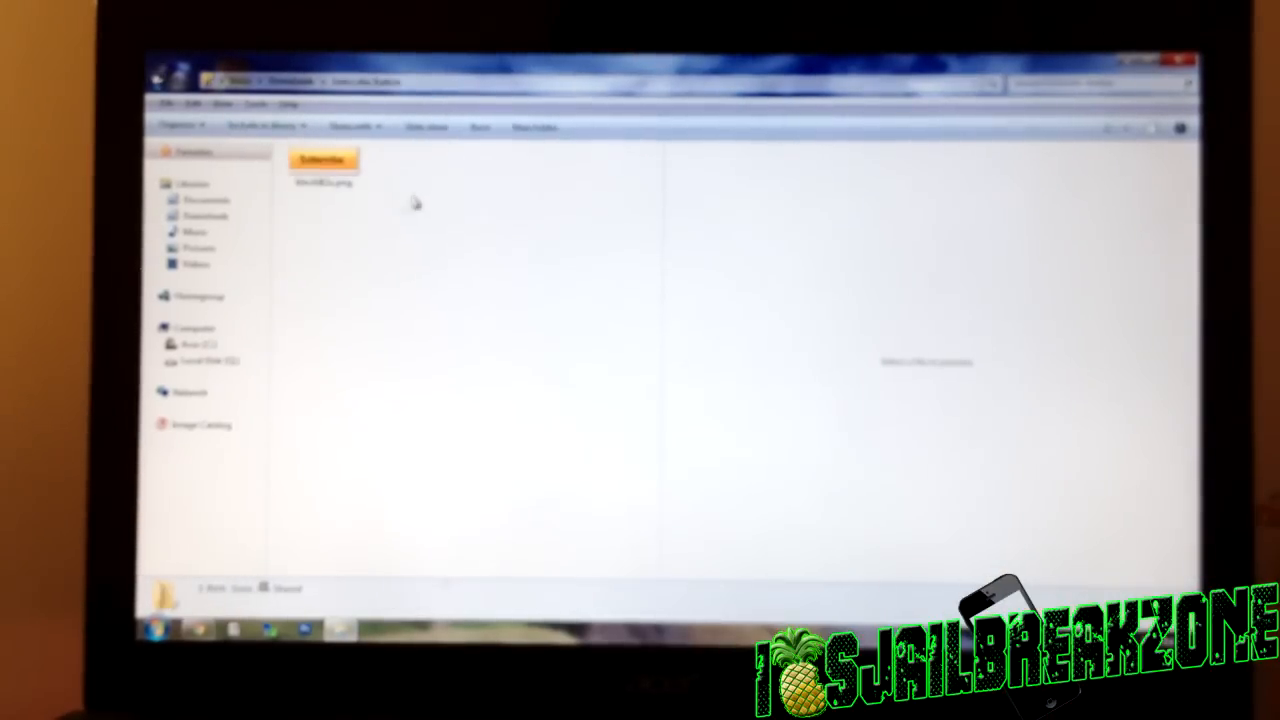
{"action": "mouse_move", "coordinate": [357, 221]}
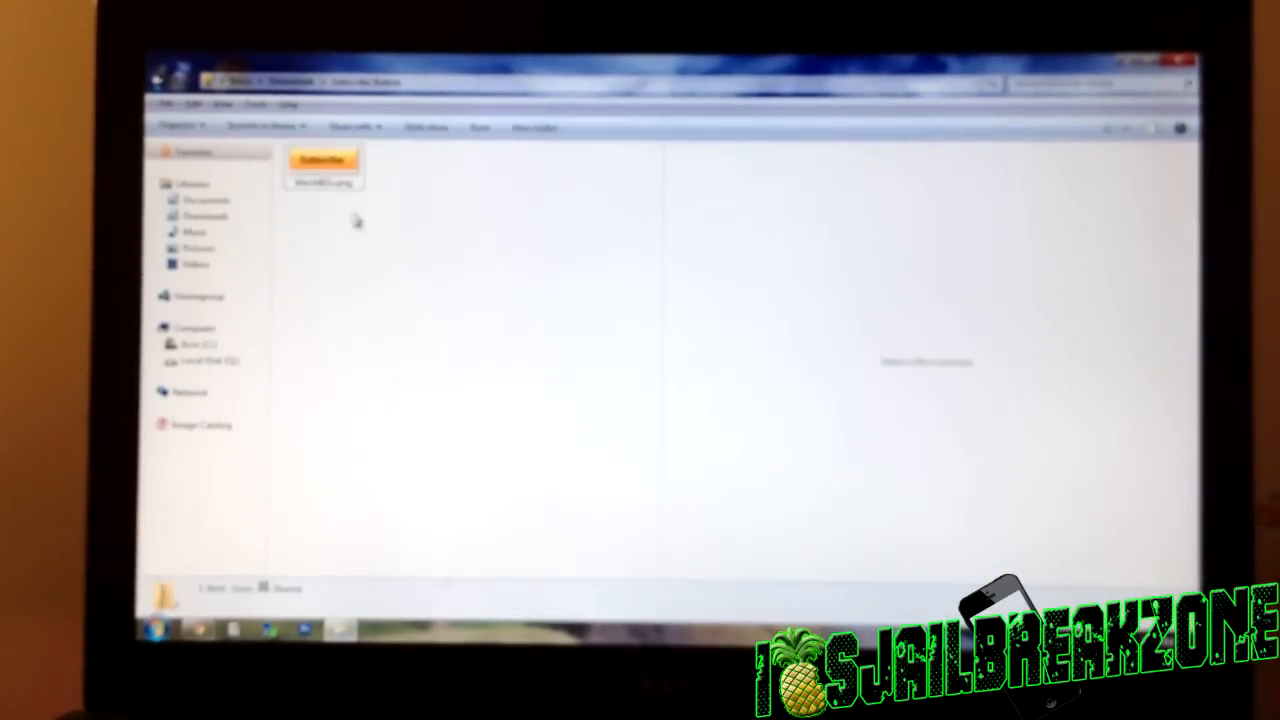
- Paste a duplicate of the Subscribe button PNG into its folder
{"action": "right_click", "coordinate": [322, 182]}
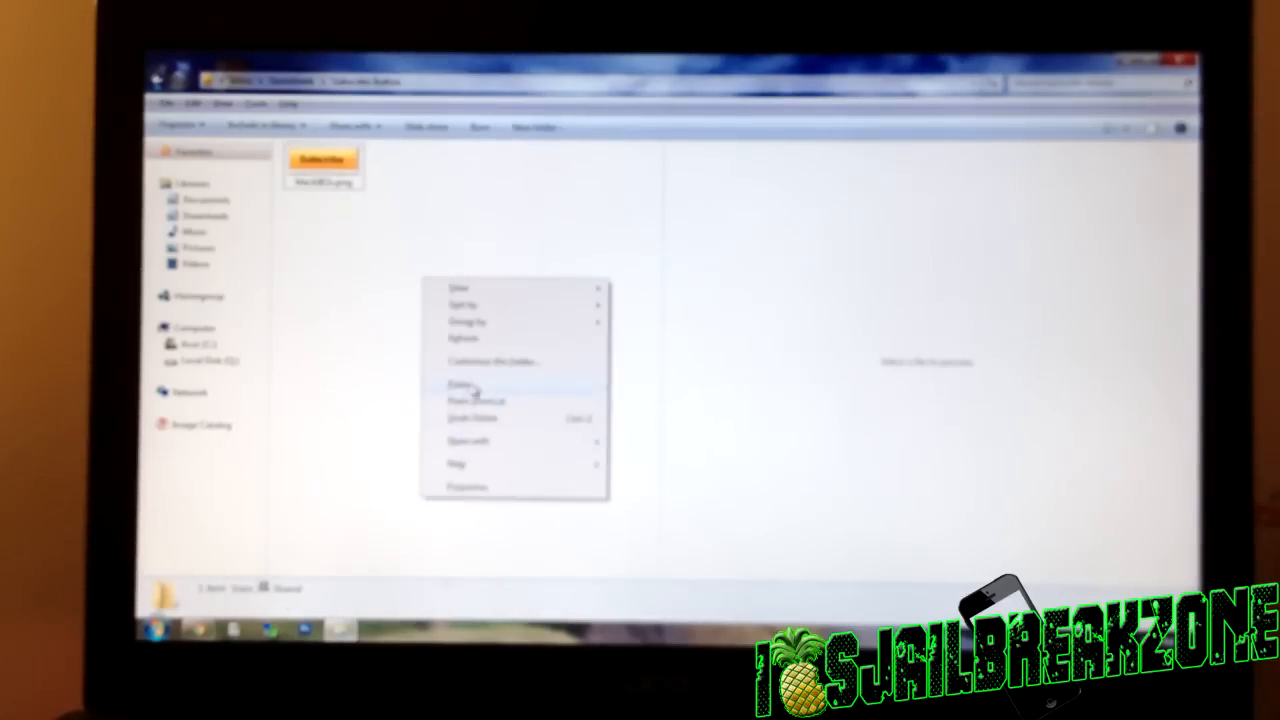
{"action": "left_click", "coordinate": [462, 383]}
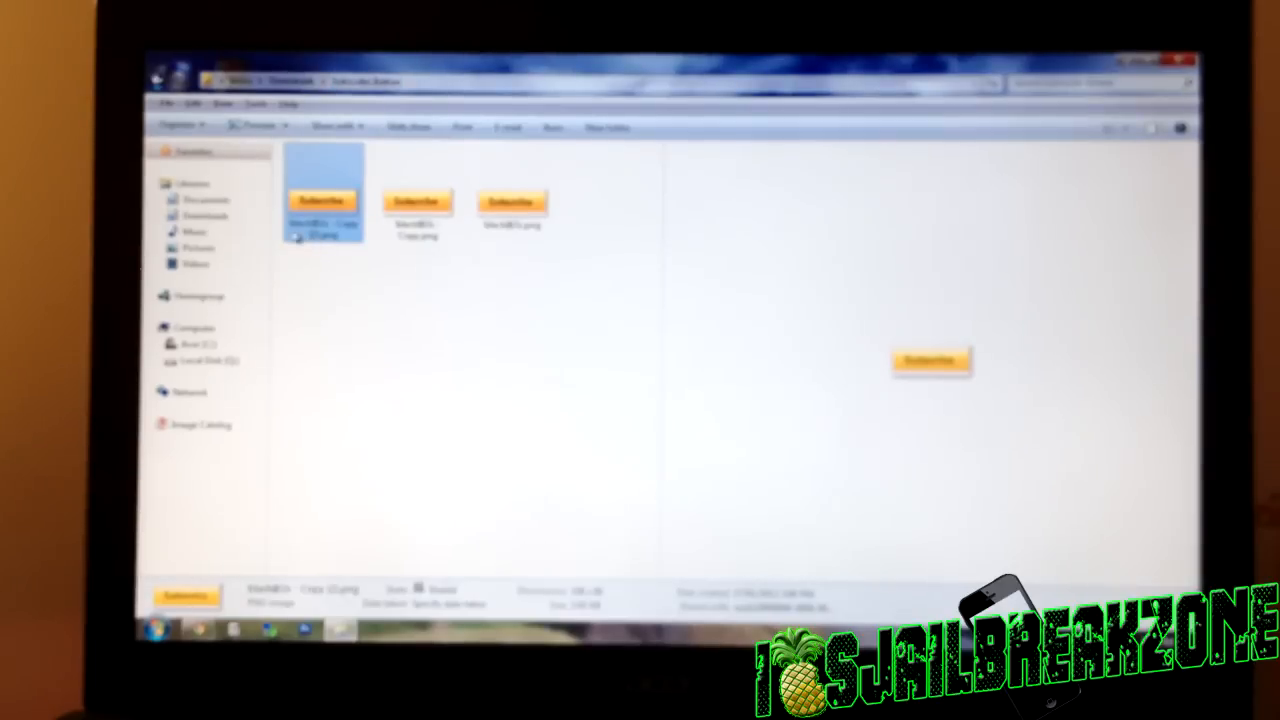
{"action": "mouse_move", "coordinate": [325, 230]}
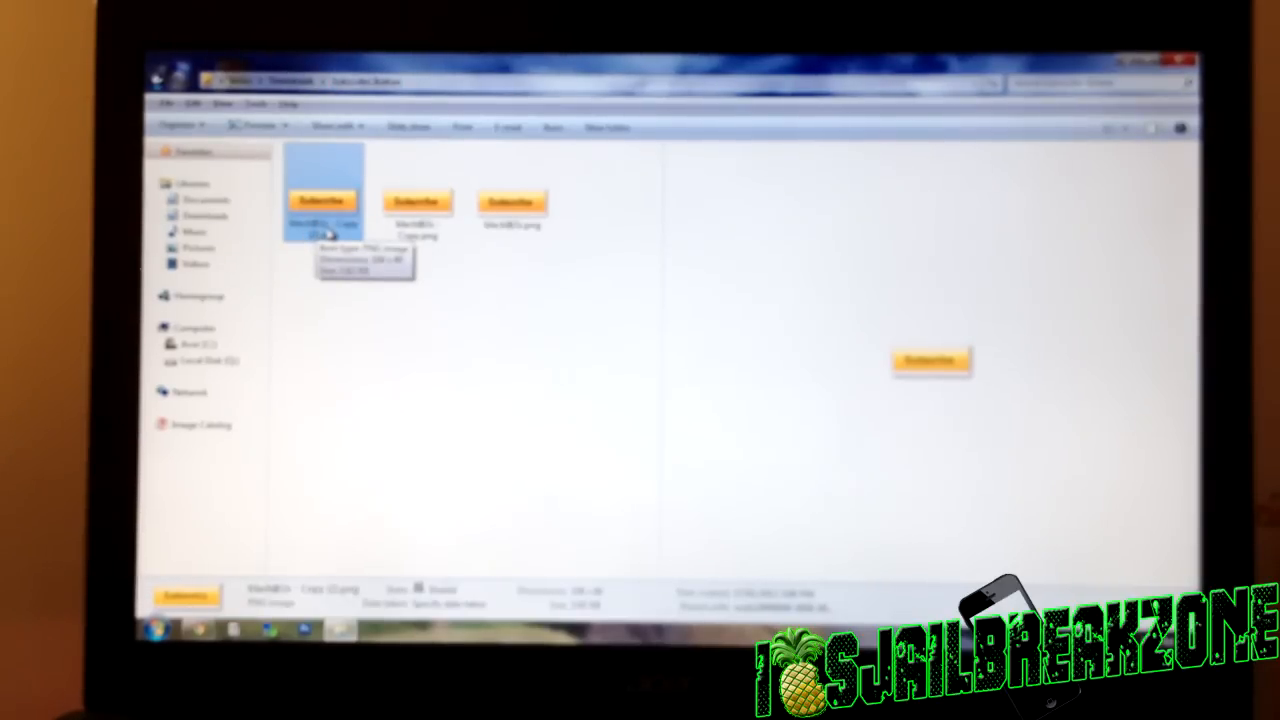
{"action": "mouse_move", "coordinate": [398, 324]}
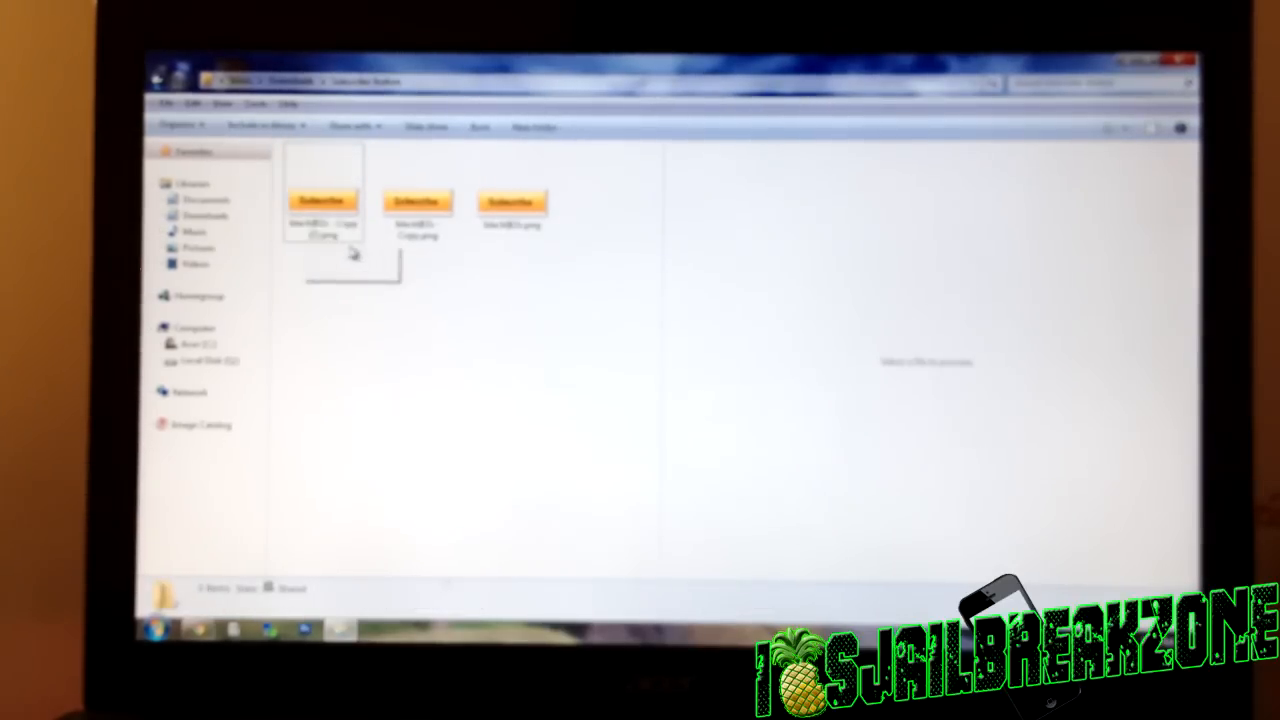
- Rename the duplicated Subscribe button PNGs to distinct file names
{"action": "right_click", "coordinate": [322, 200]}
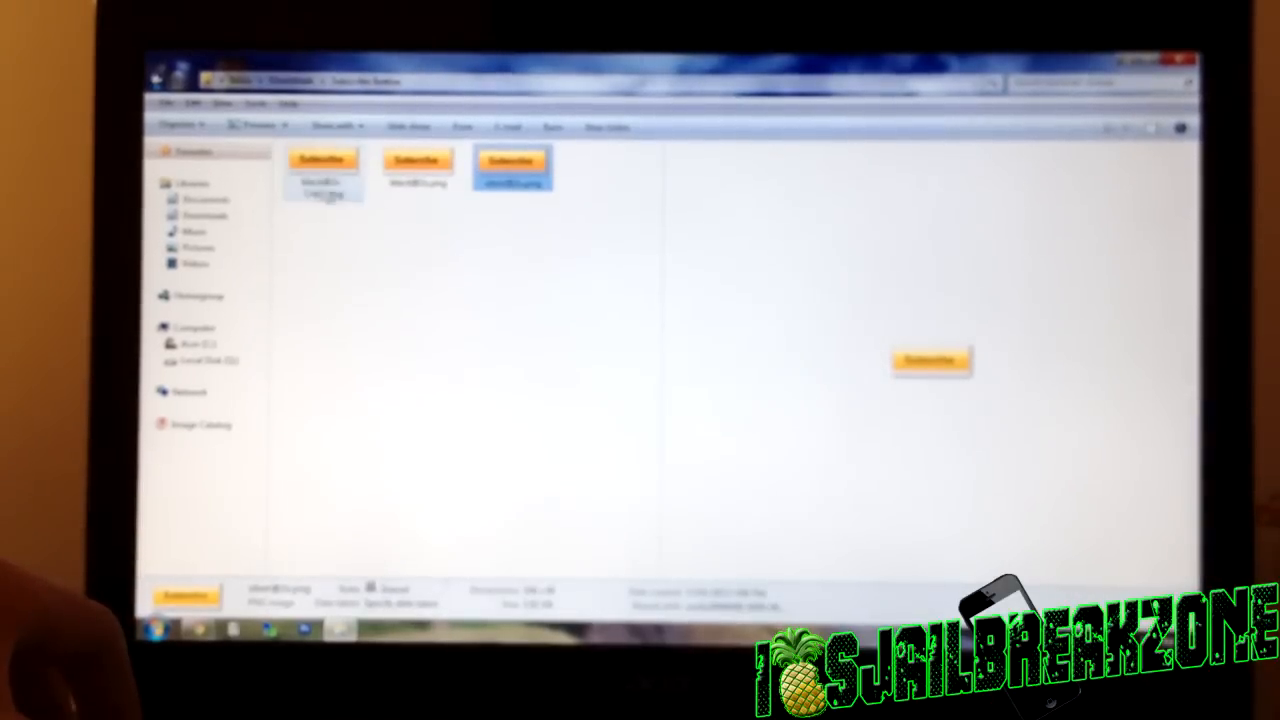
{"action": "right_click", "coordinate": [322, 185]}
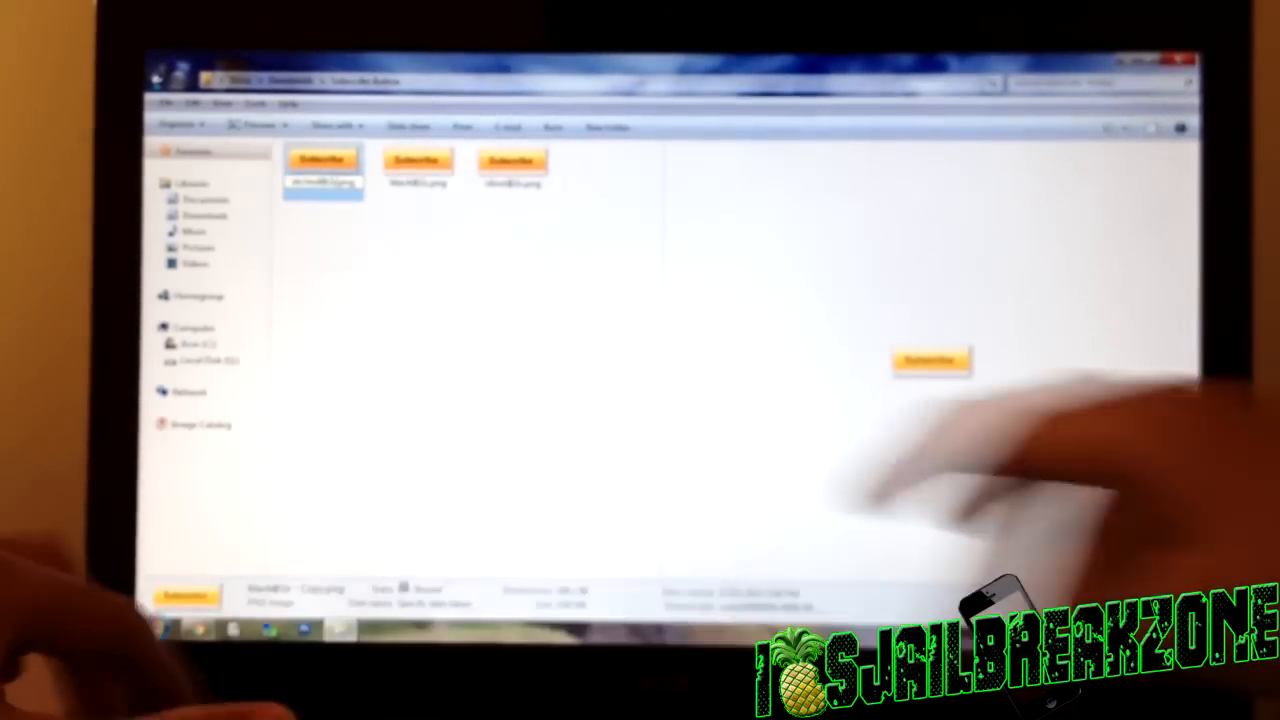
{"action": "left_click", "coordinate": [417, 165]}
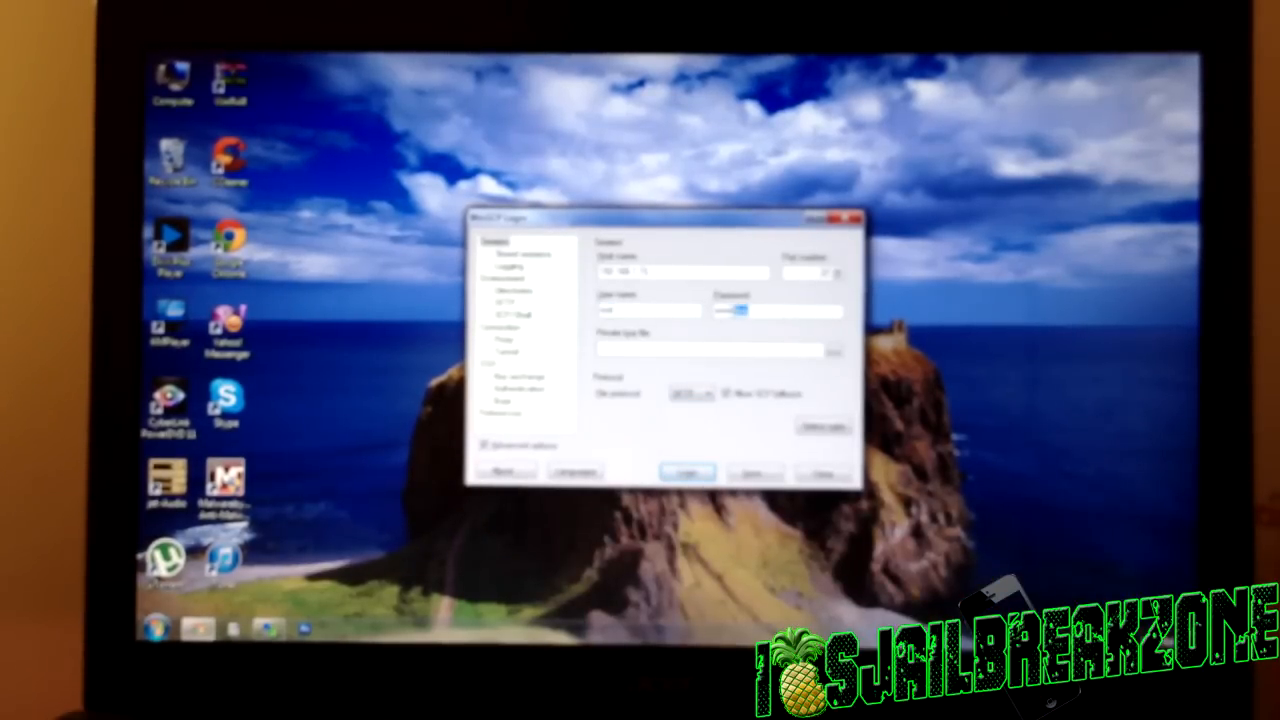
- Log in to the iPhone from the WinSCP Login dialog
{"action": "left_click", "coordinate": [686, 471]}
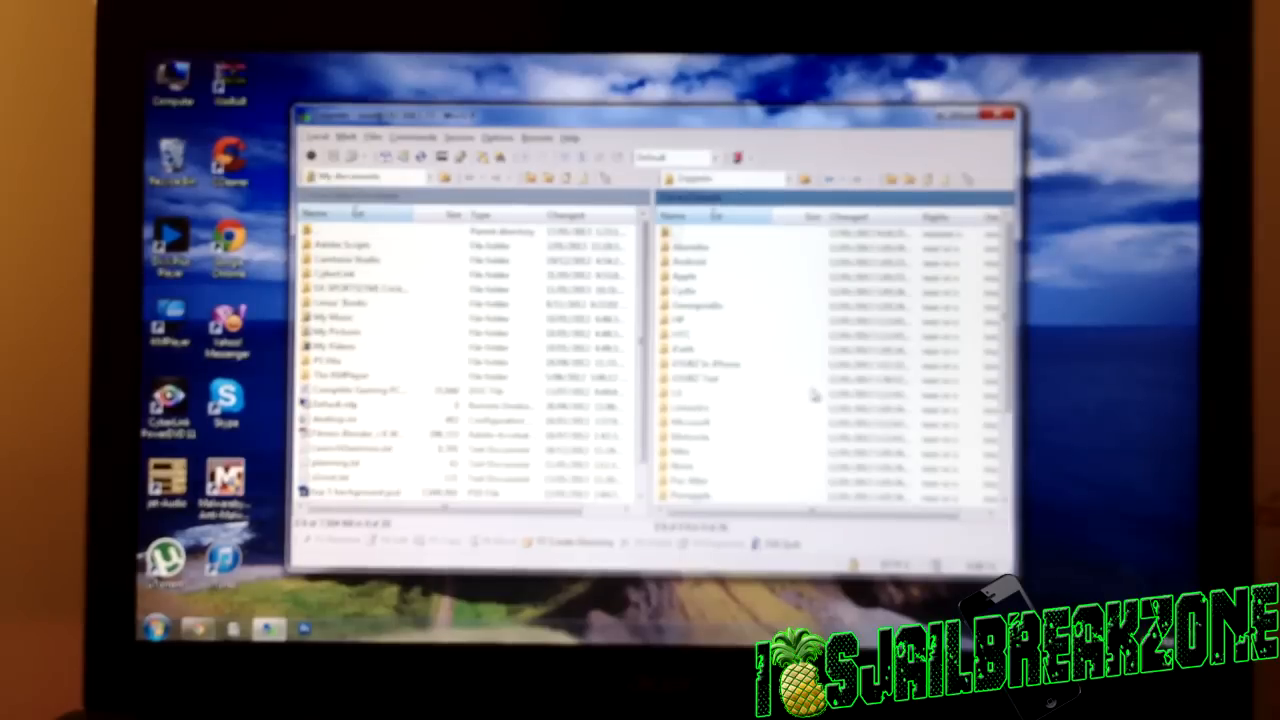
{"action": "mouse_move", "coordinate": [775, 383]}
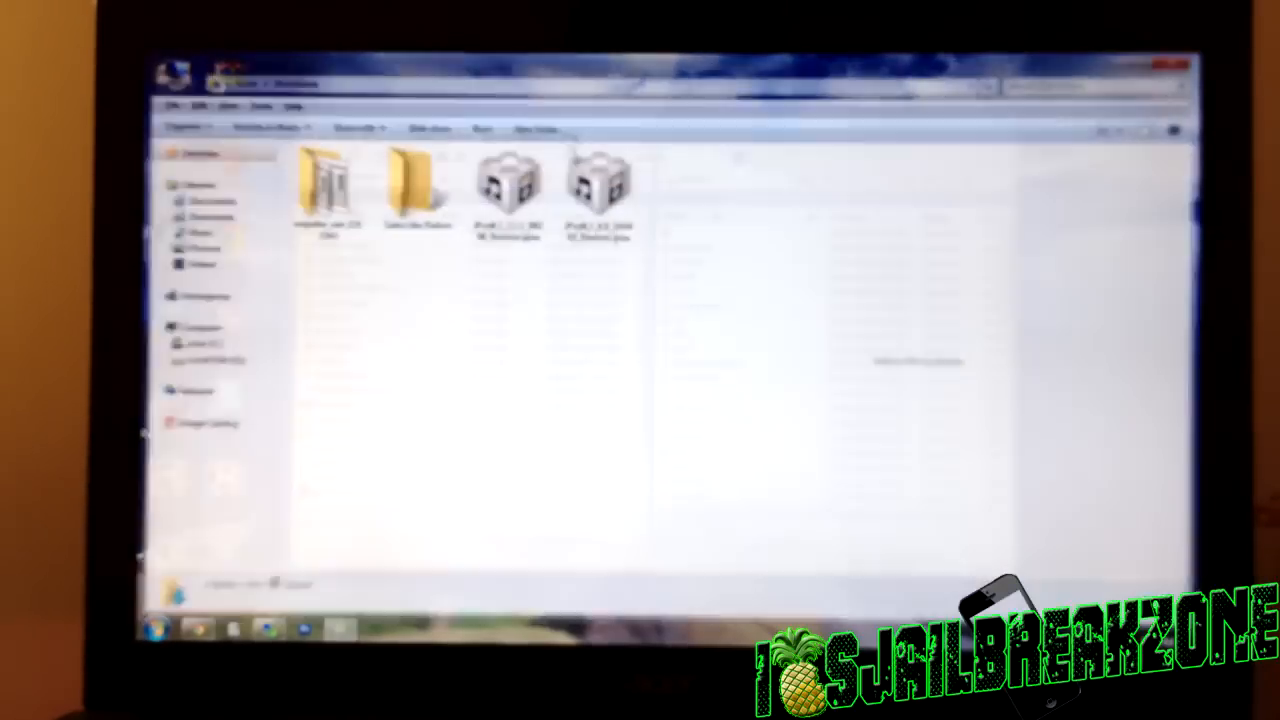
- Select the Subscribe Button folder for upload into Zeppelin's themes directory
{"action": "left_click", "coordinate": [413, 185]}
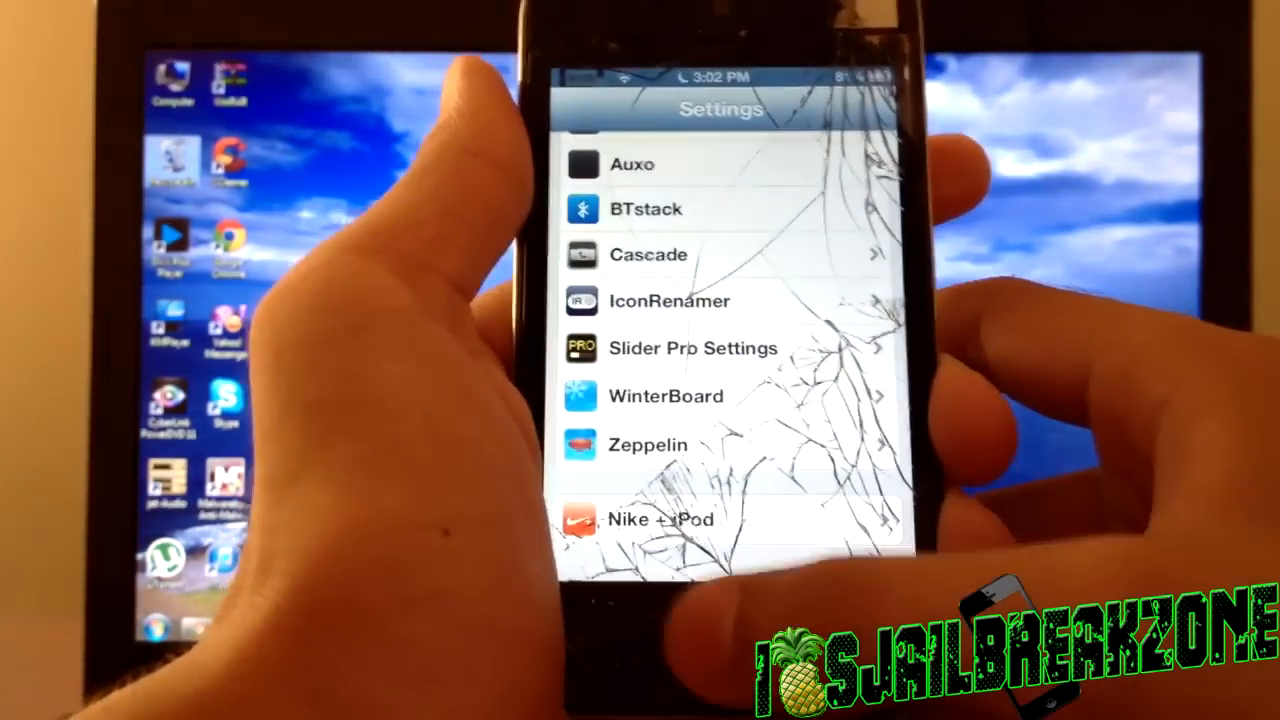
- Open Zeppelin's Theme list in Settings and scroll down to the Subscribe Button entry
{"action": "left_click", "coordinate": [665, 445]}
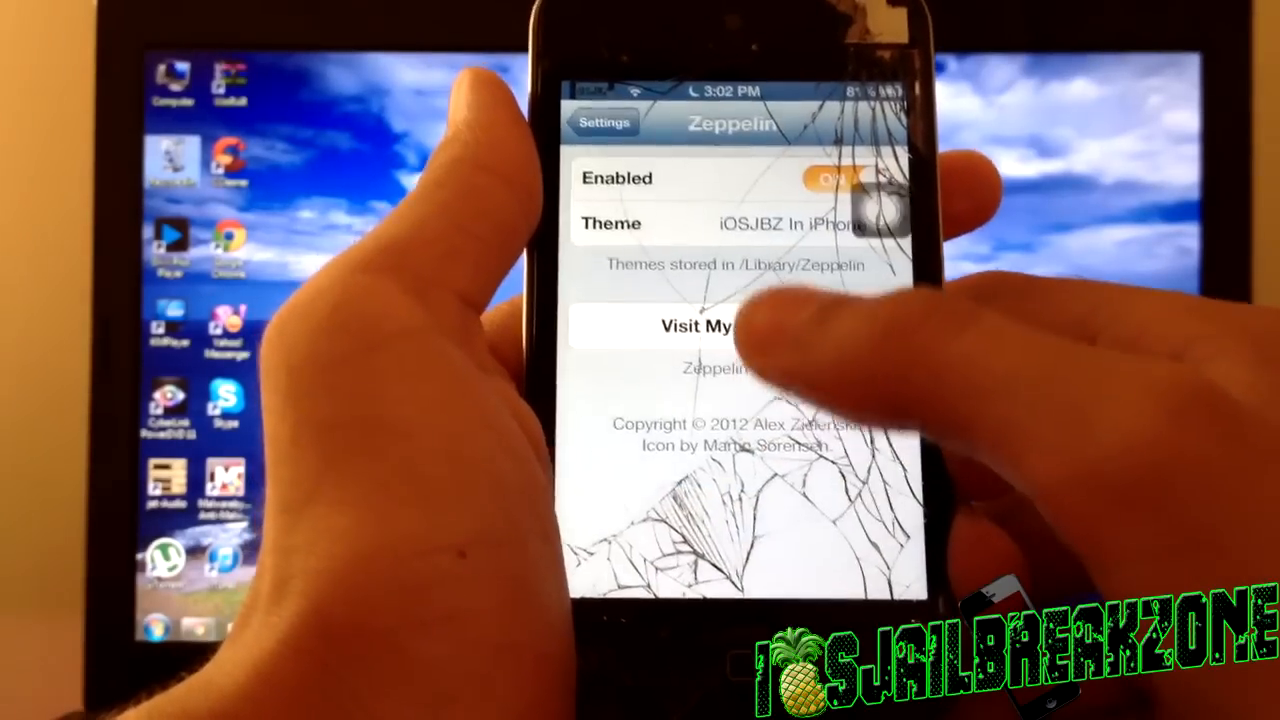
{"action": "left_click", "coordinate": [730, 223]}
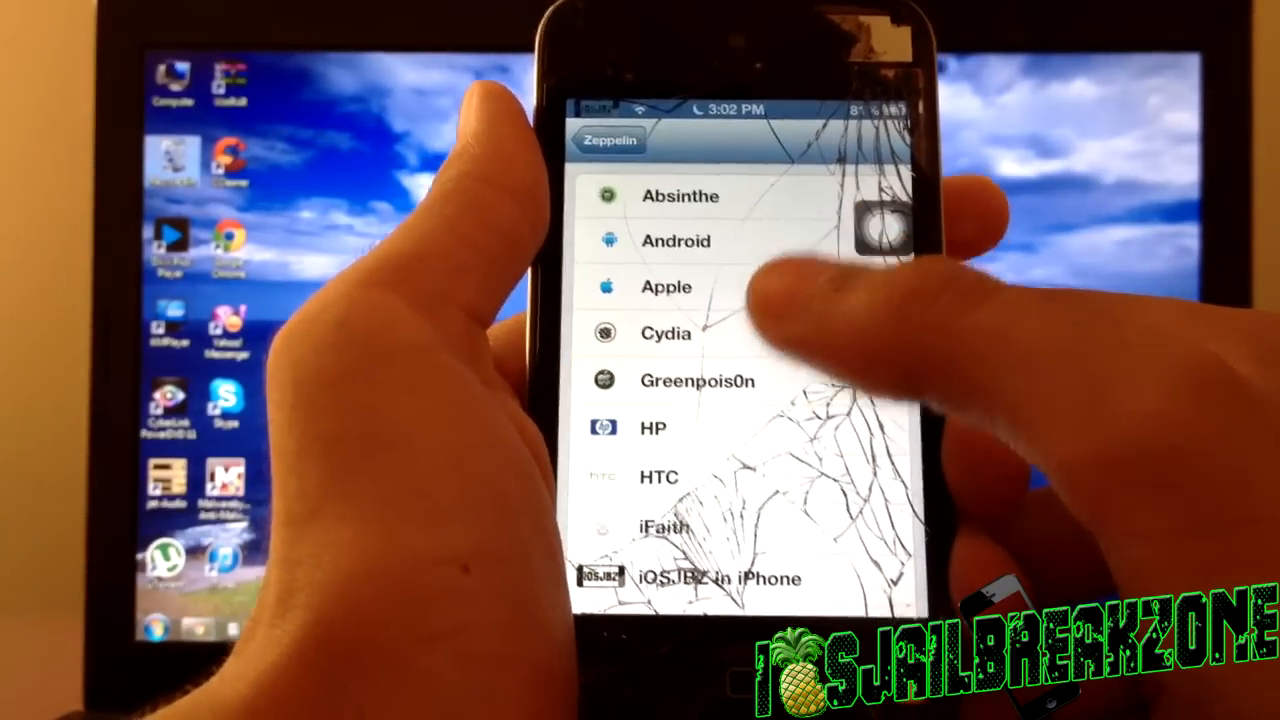
{"action": "scroll", "scroll_direction": "down", "scroll_amount": 3}
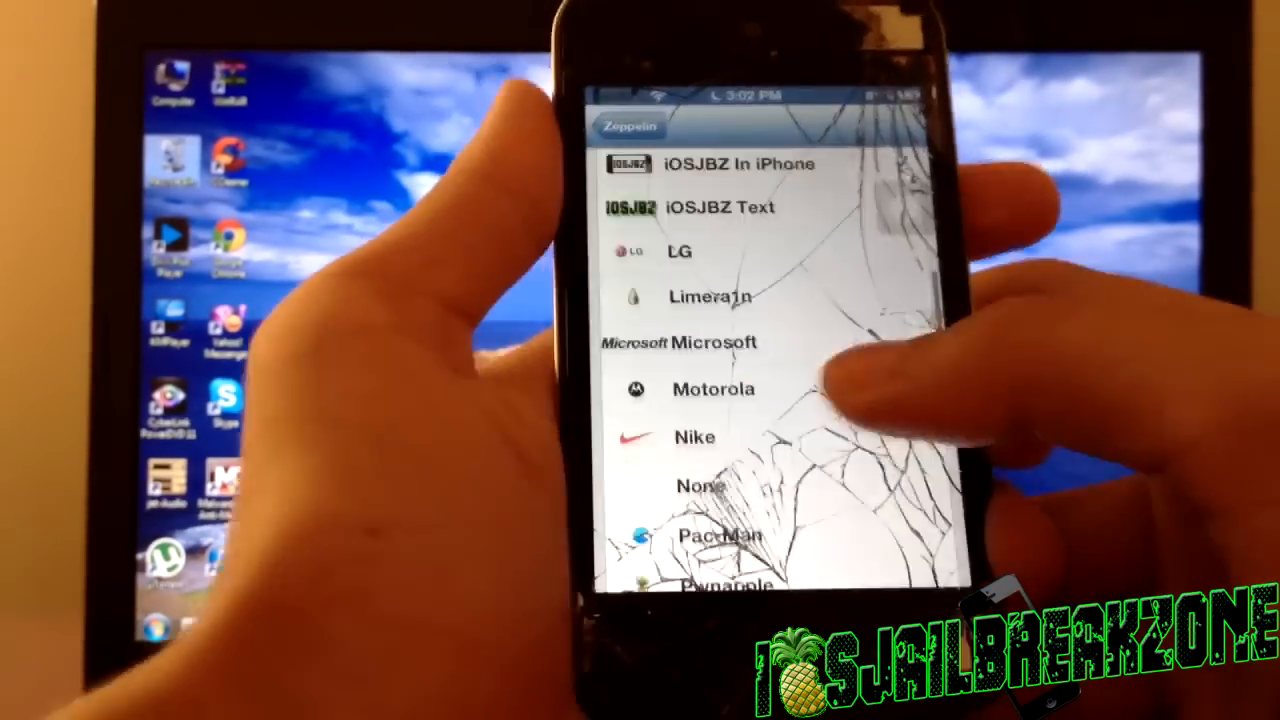
{"action": "scroll", "scroll_direction": "down", "scroll_amount": 3}
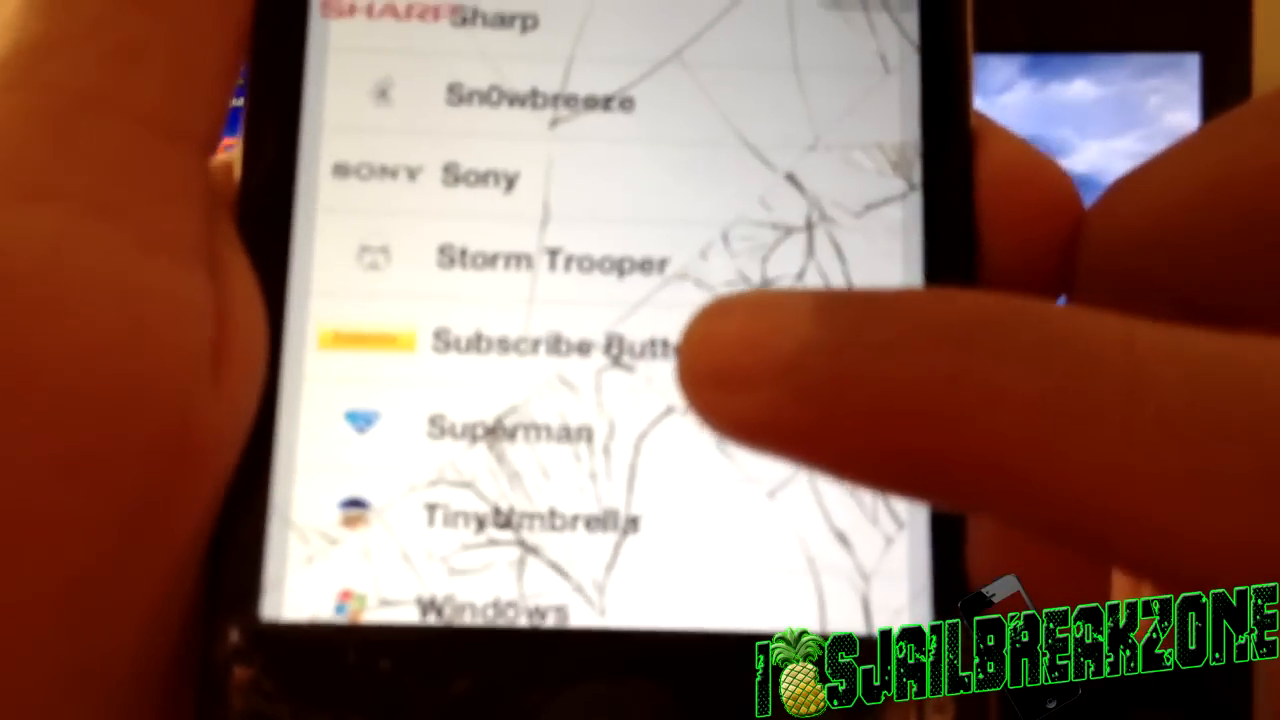